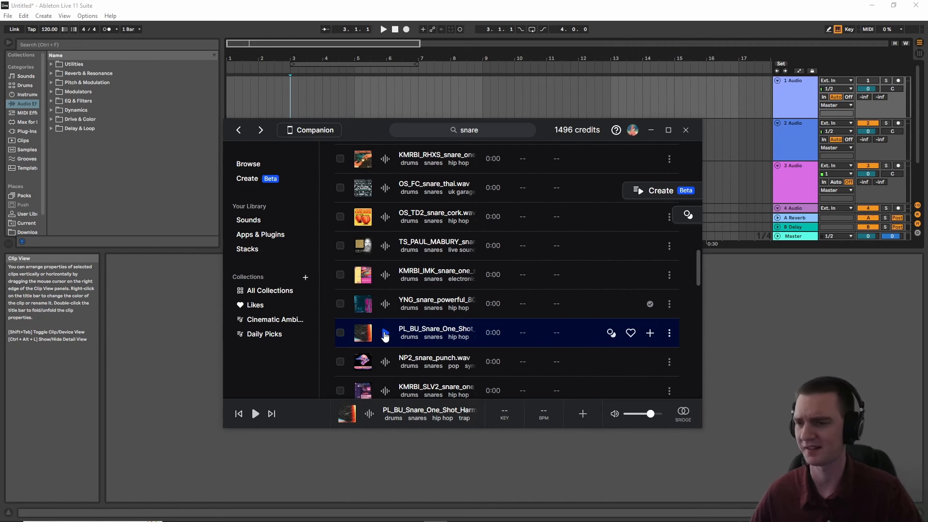
Preview the PL_BU_Snare_One_Shot_Harmony and license it for 1 credit
left_click(386, 332)
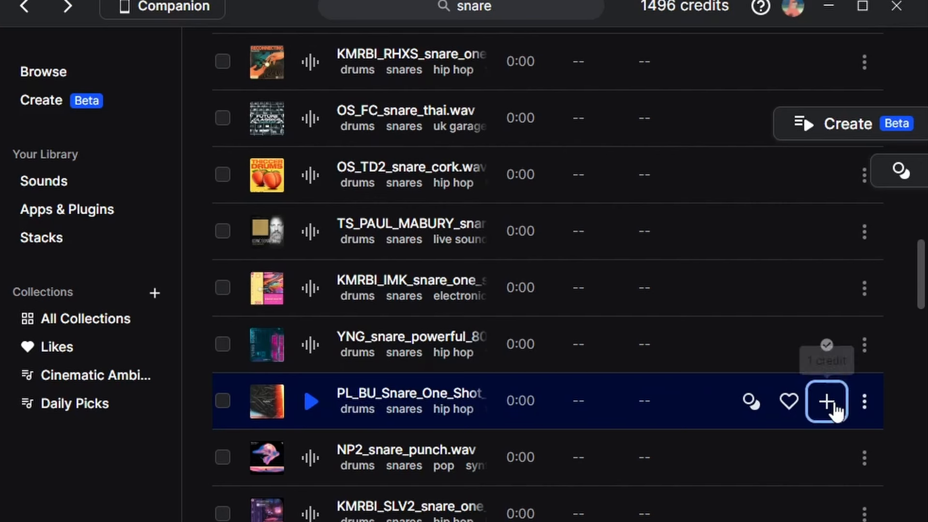
left_click(827, 402)
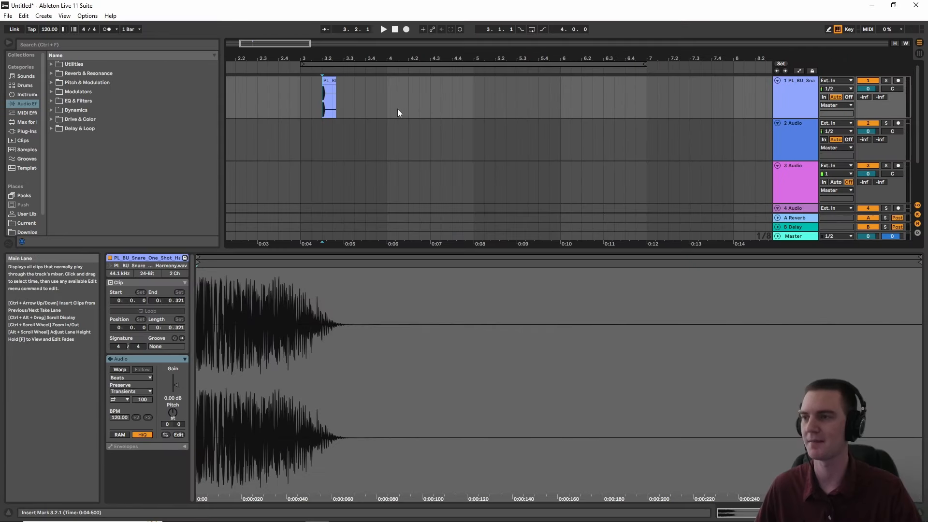
left_click(383, 29)
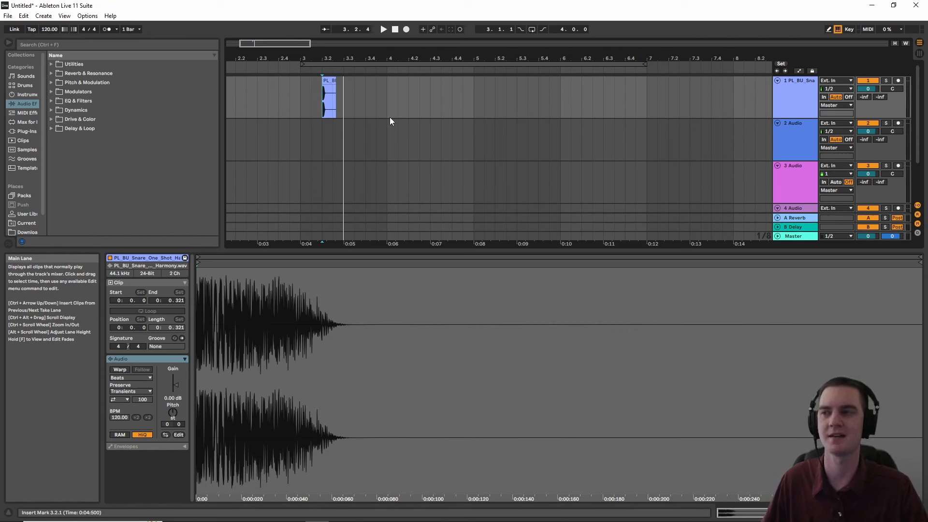
mouse_move(389, 129)
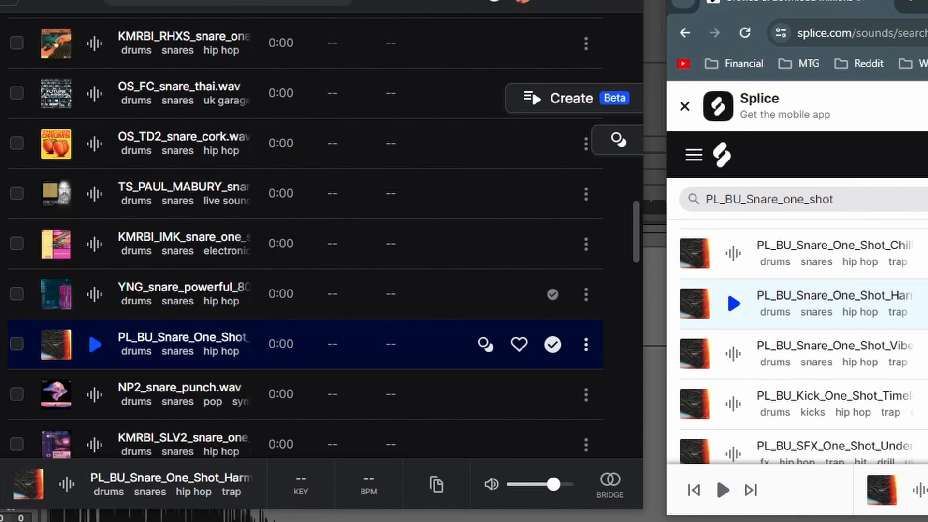
mouse_move(740, 315)
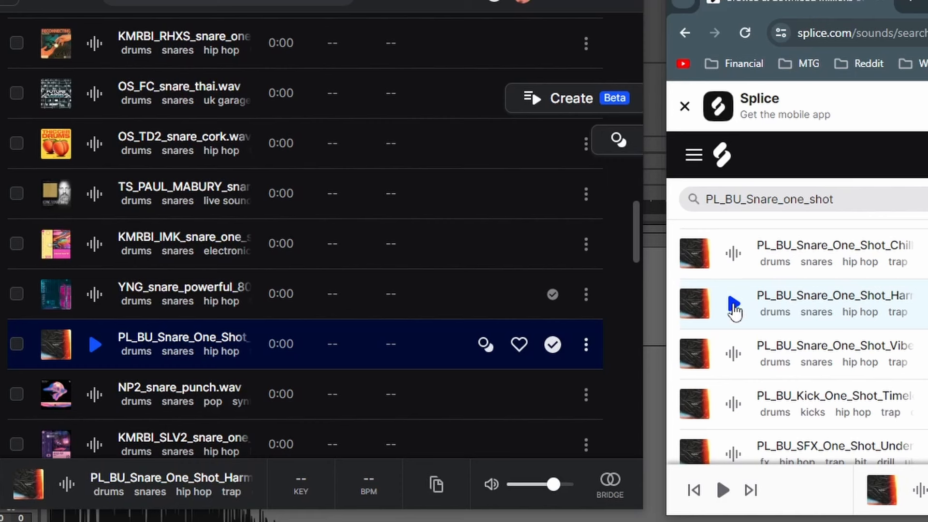
Preview the Harmony snare row in the Splice website search results
left_click(735, 305)
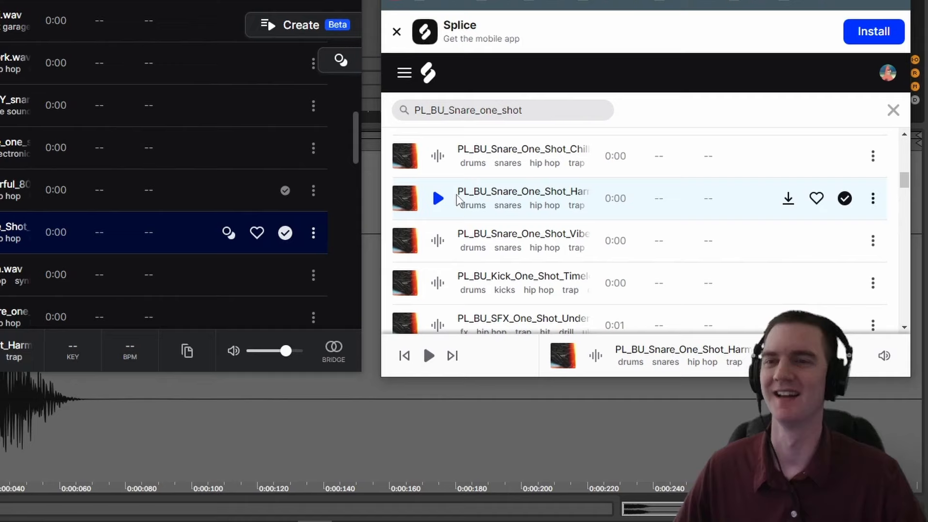
type("WHY D OES")
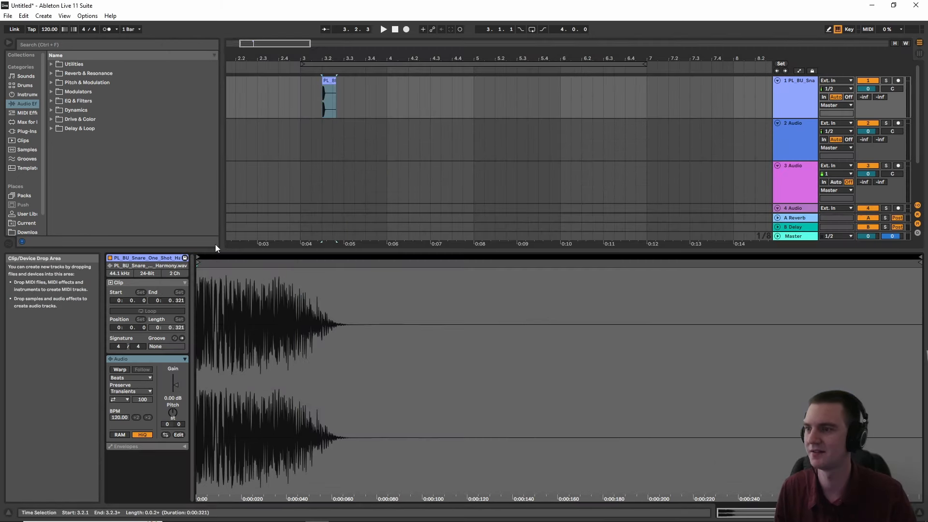
Reveal the snare clip's sample file in its folder via Show in Explorer
right_click(145, 265)
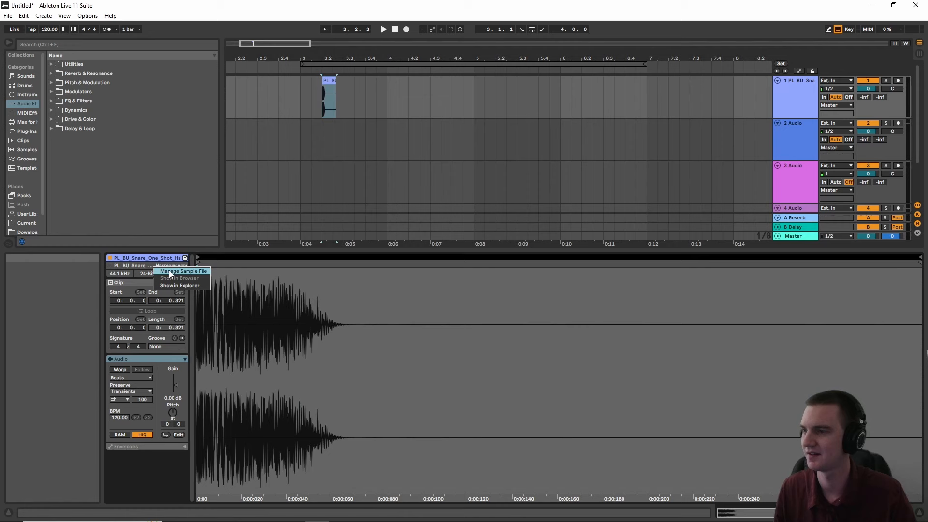
left_click(179, 284)
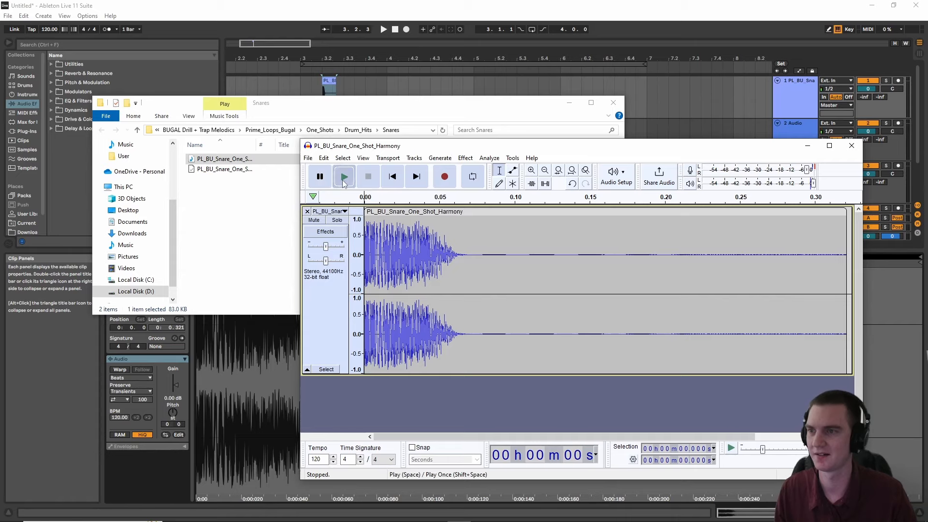
Export the snare as a 32000 Hz MP3 with FIXITUPP appended to the file name
left_click(307, 157)
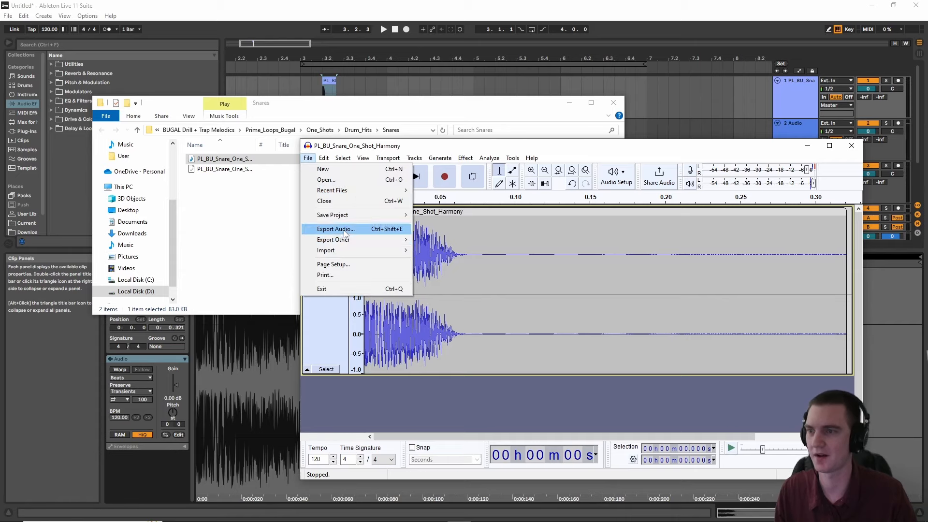
left_click(336, 229)
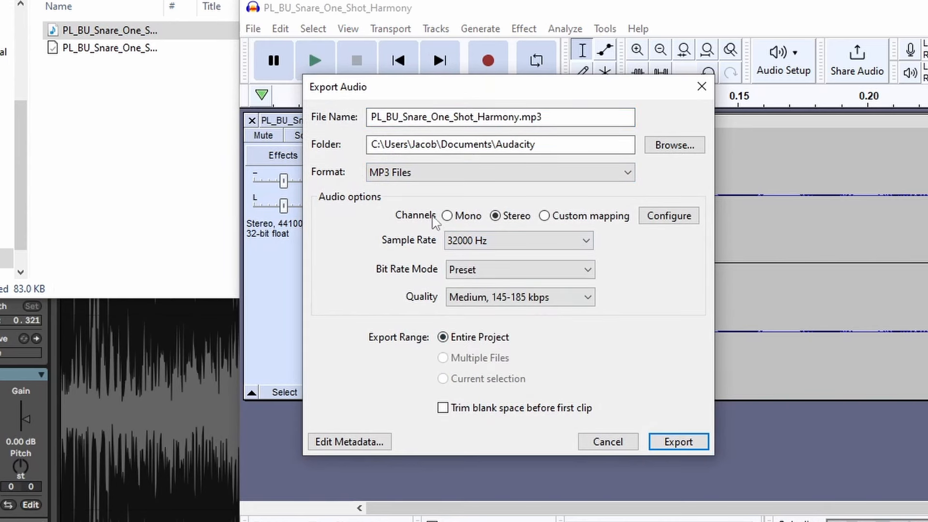
left_click(499, 117)
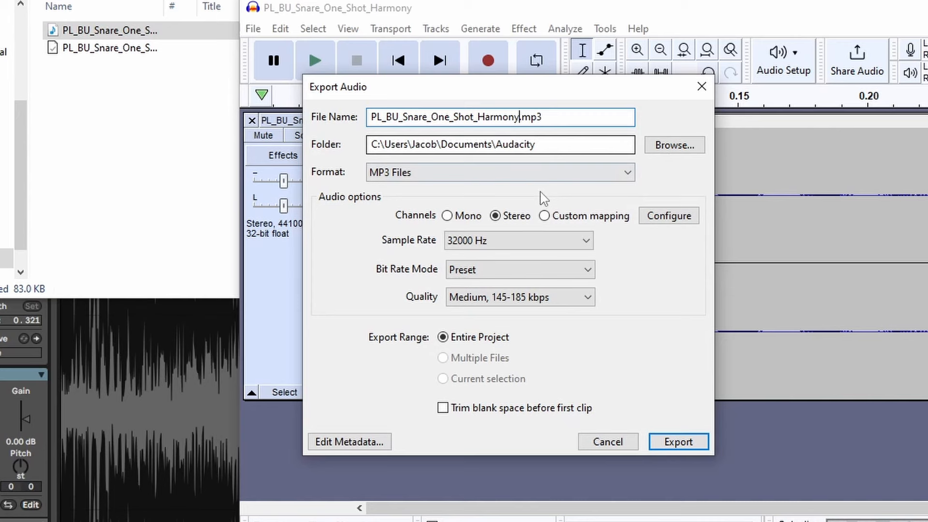
type("FIXITUPP")
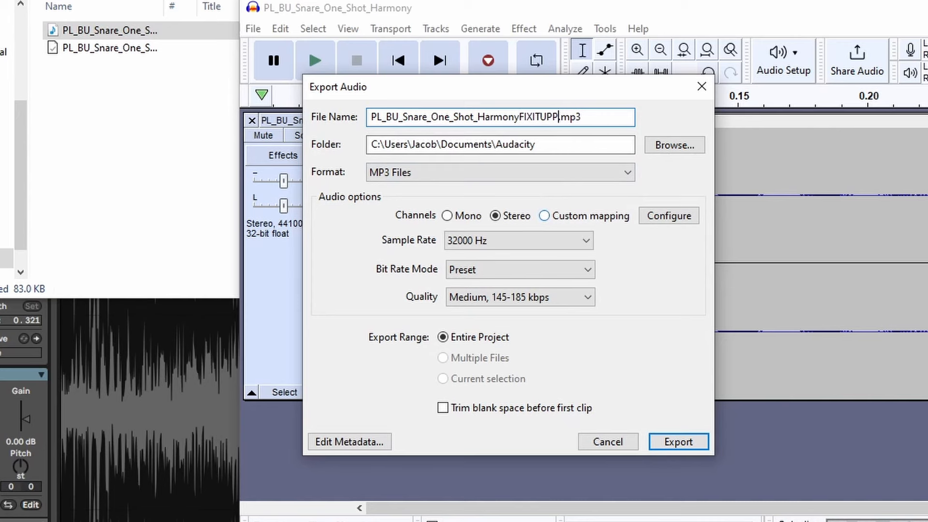
left_click(678, 441)
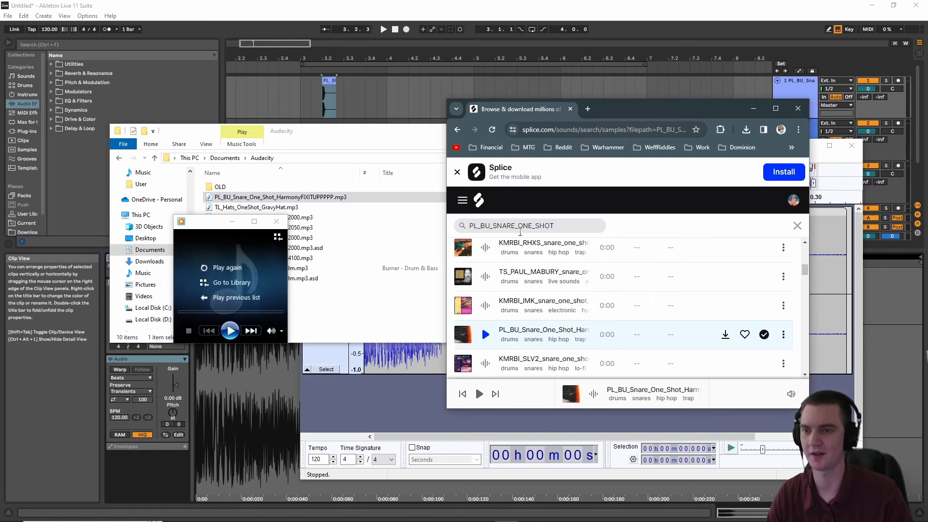
Play the exported MP3, then show Ableton's Record, Warp and Launch preferences
left_click(485, 334)
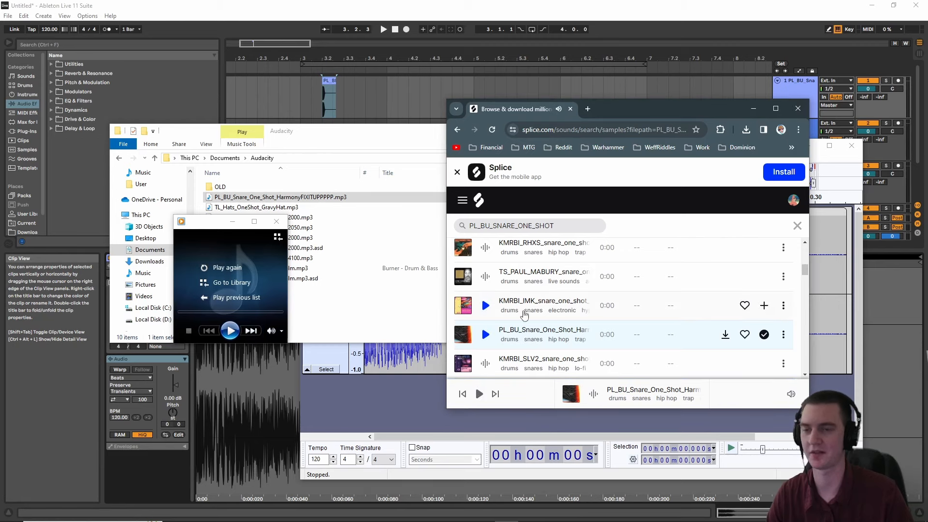
mouse_move(677, 329)
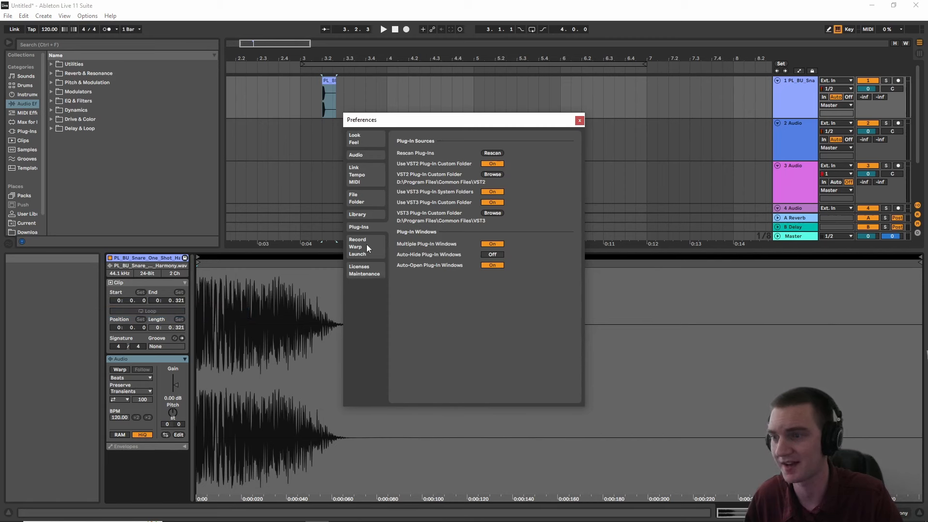
left_click(357, 239)
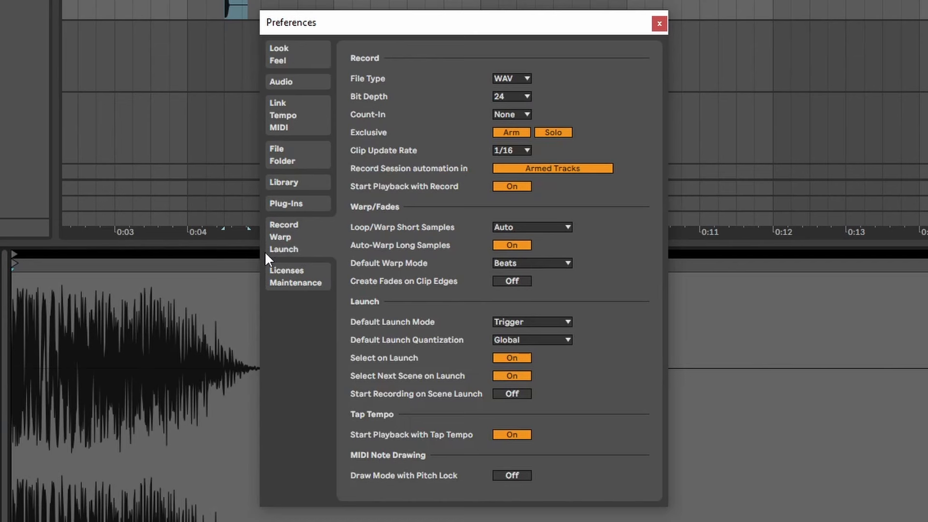
mouse_move(423, 290)
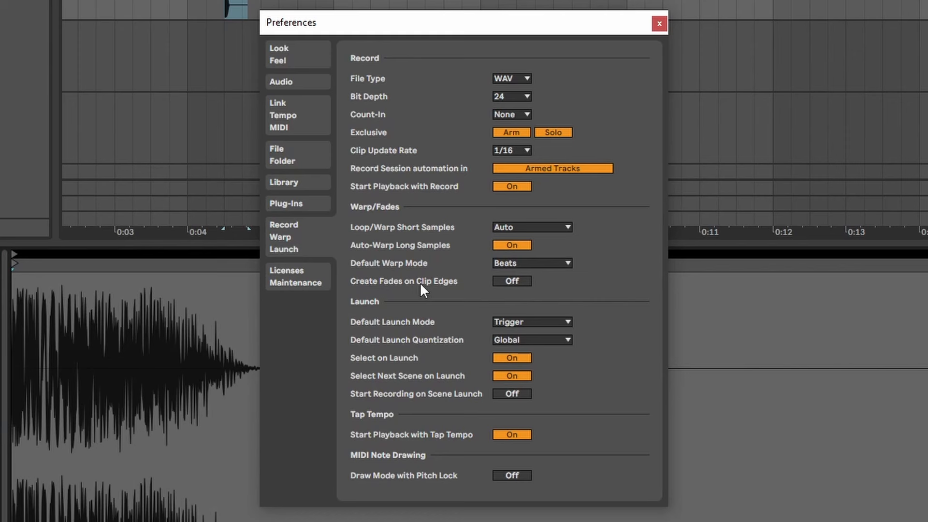